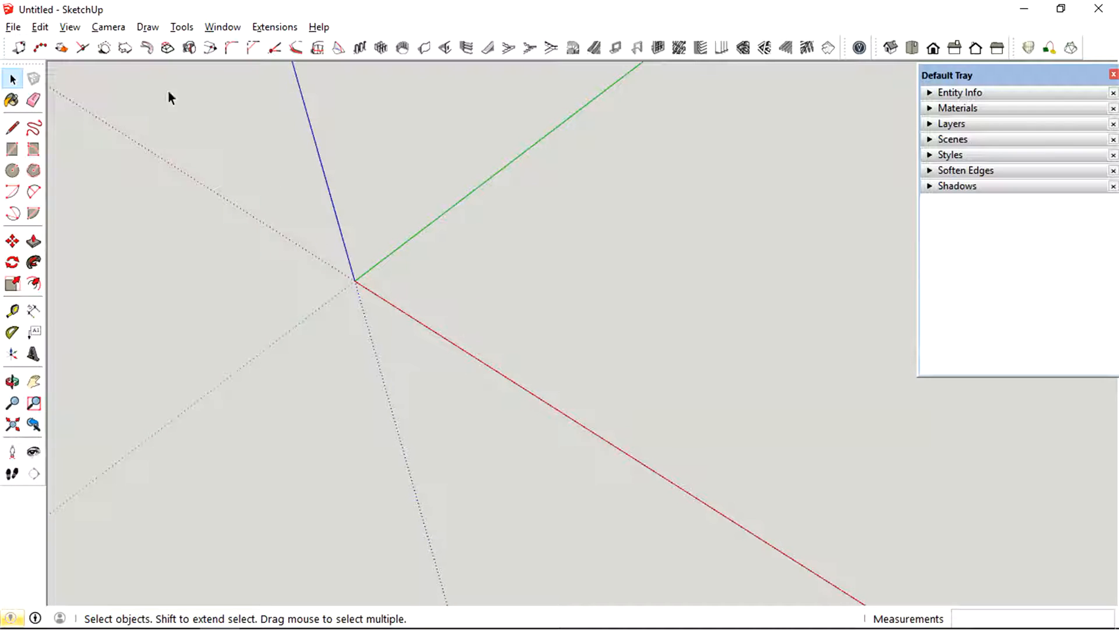
pyautogui.moveTo(104, 48)
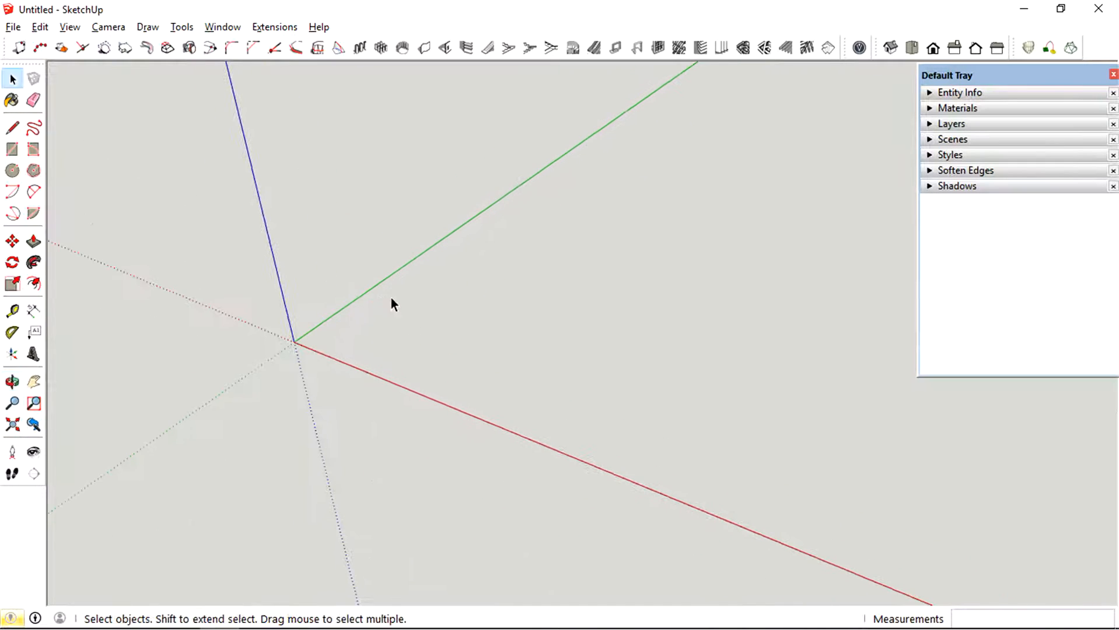
# Draw a square face flat on the ground with a corner at the origin using the Rectangle tool.
pyautogui.click(12, 148)
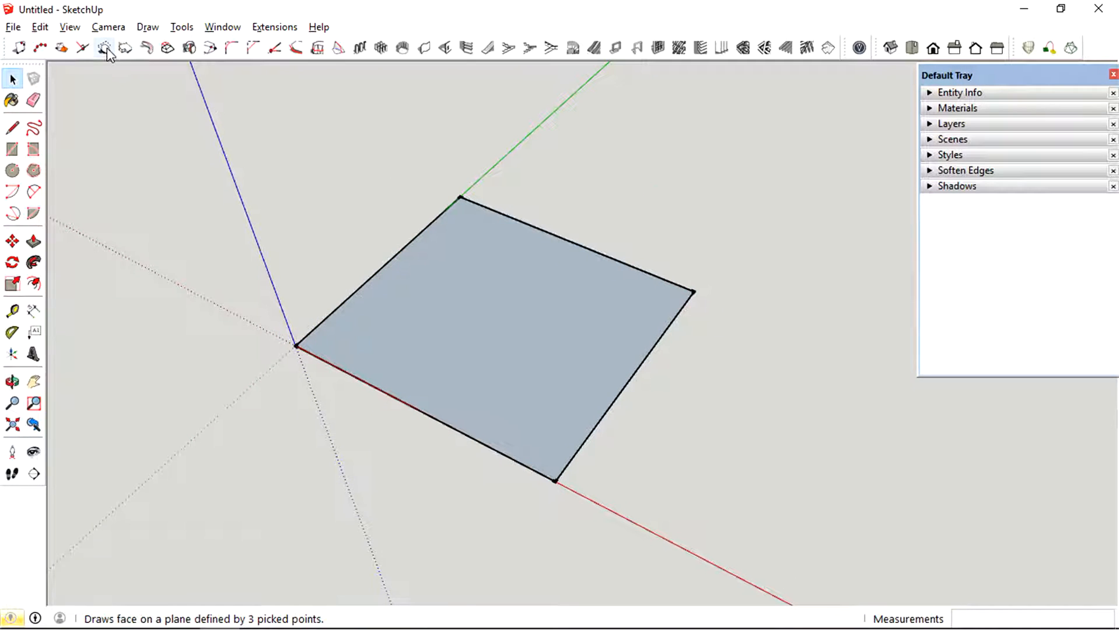
pyautogui.moveTo(105, 48)
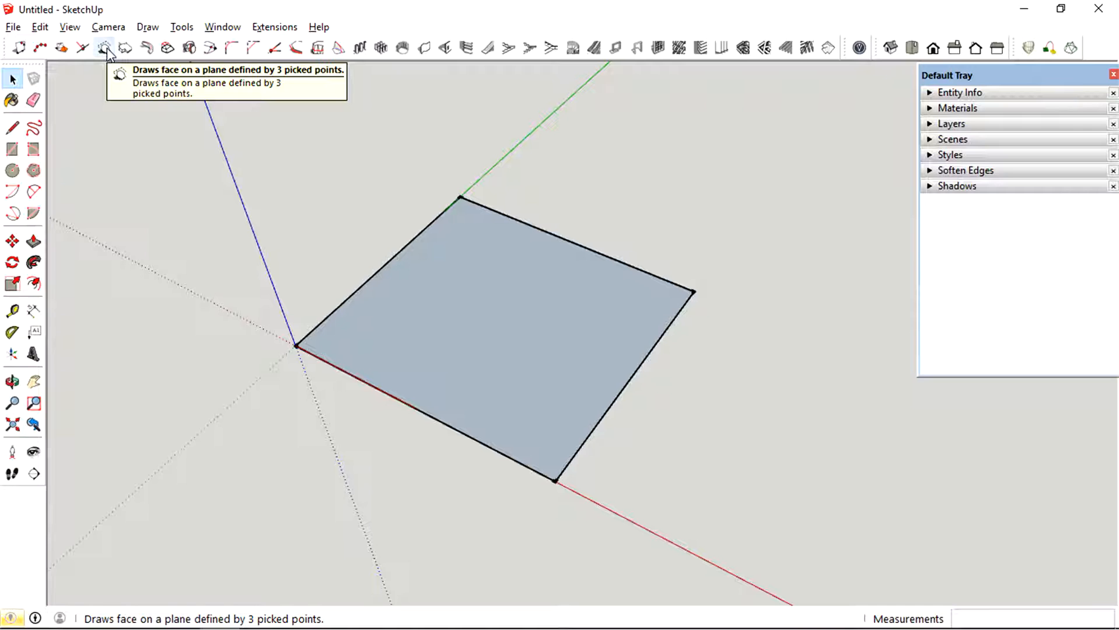
pyautogui.click(105, 48)
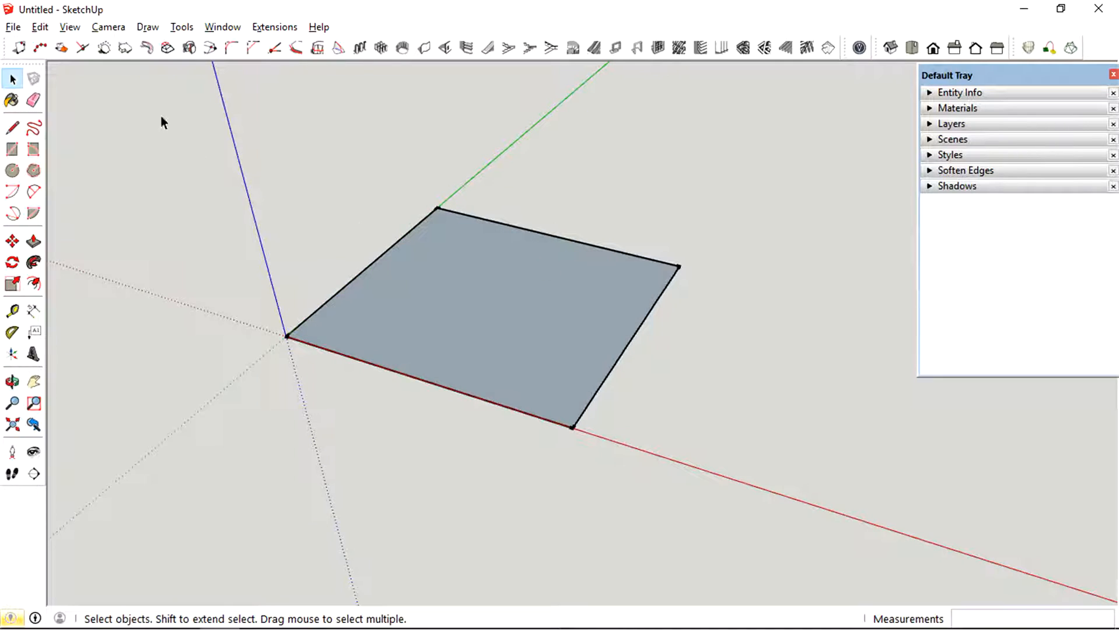
# Activate the 3-point plane face tool and pick the square's origin corner as first plane point.
pyautogui.click(103, 48)
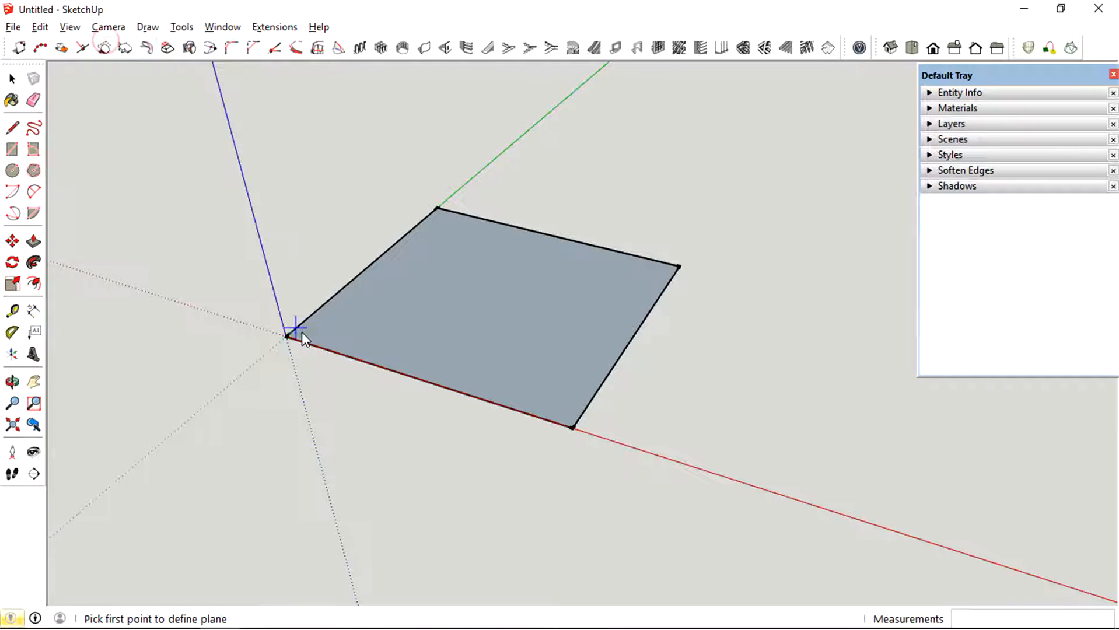
pyautogui.click(12, 78)
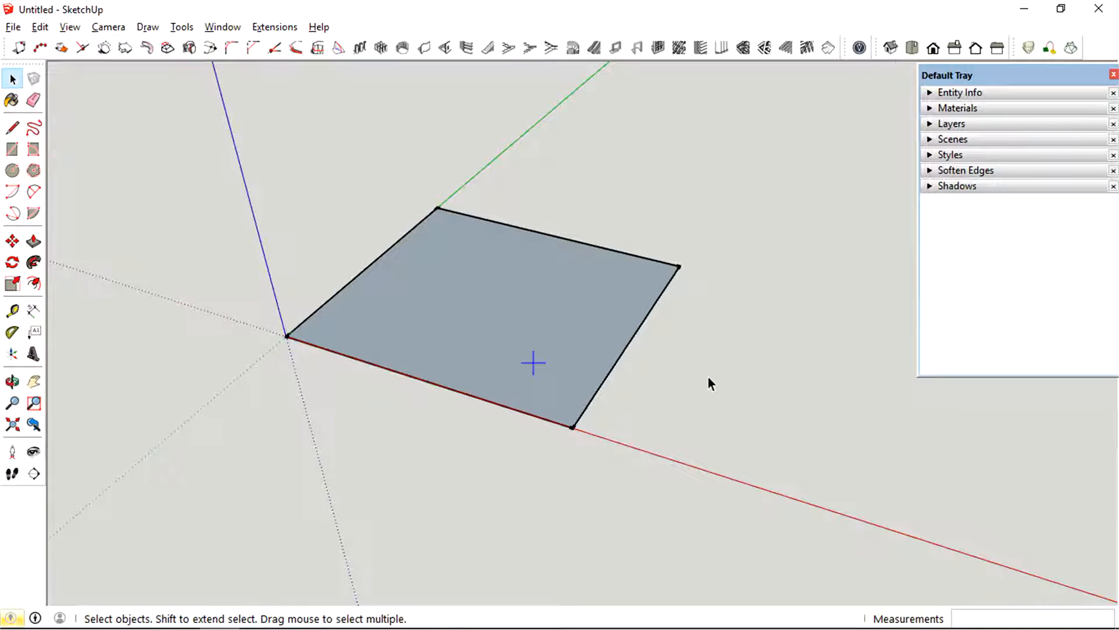
pyautogui.click(534, 363)
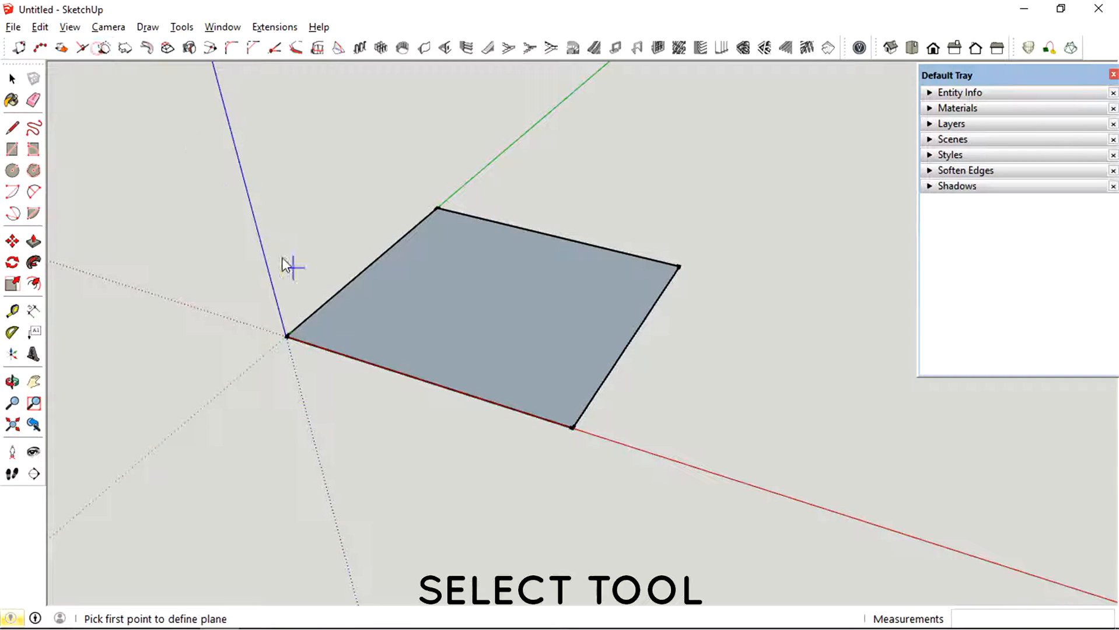
pyautogui.moveTo(575, 426)
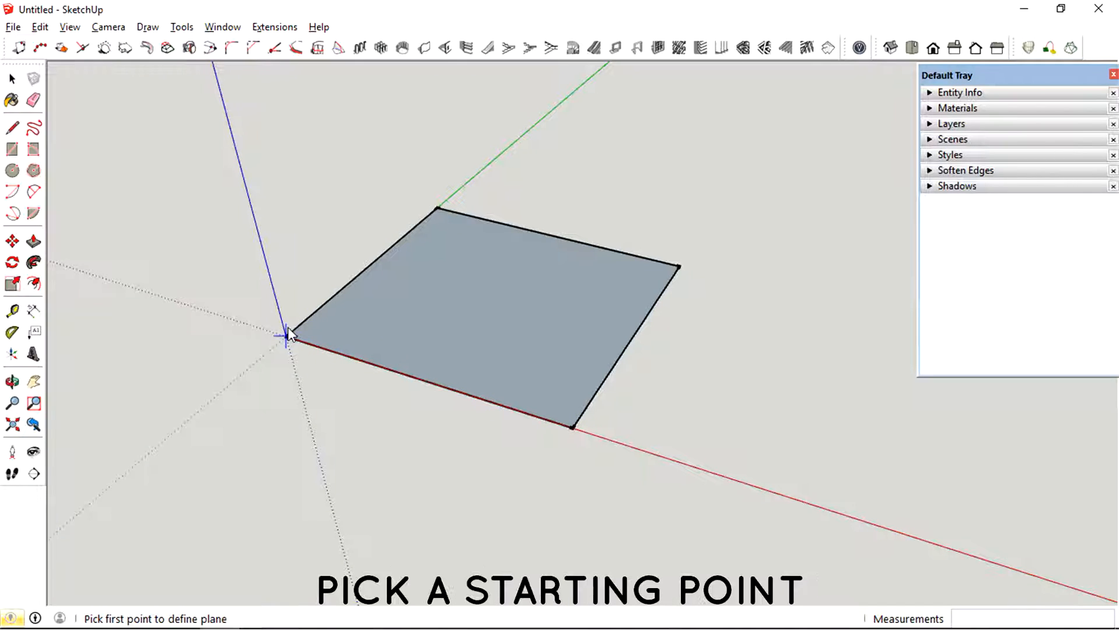
pyautogui.click(288, 338)
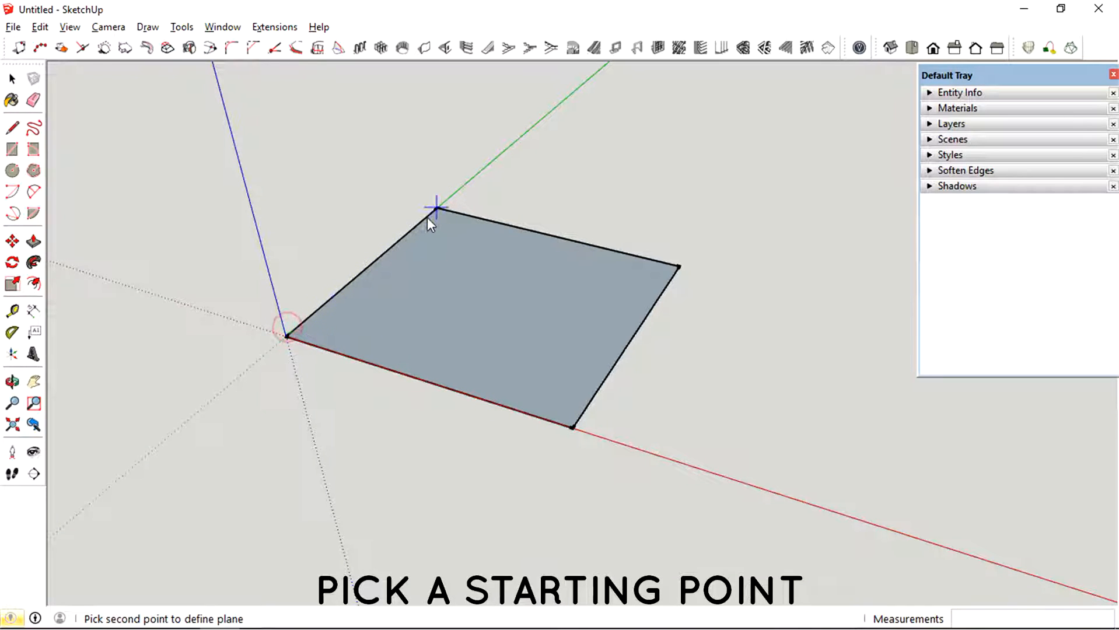
# Complete the plane with the square's back and right corners and start tracing a polygon on it.
pyautogui.click(435, 209)
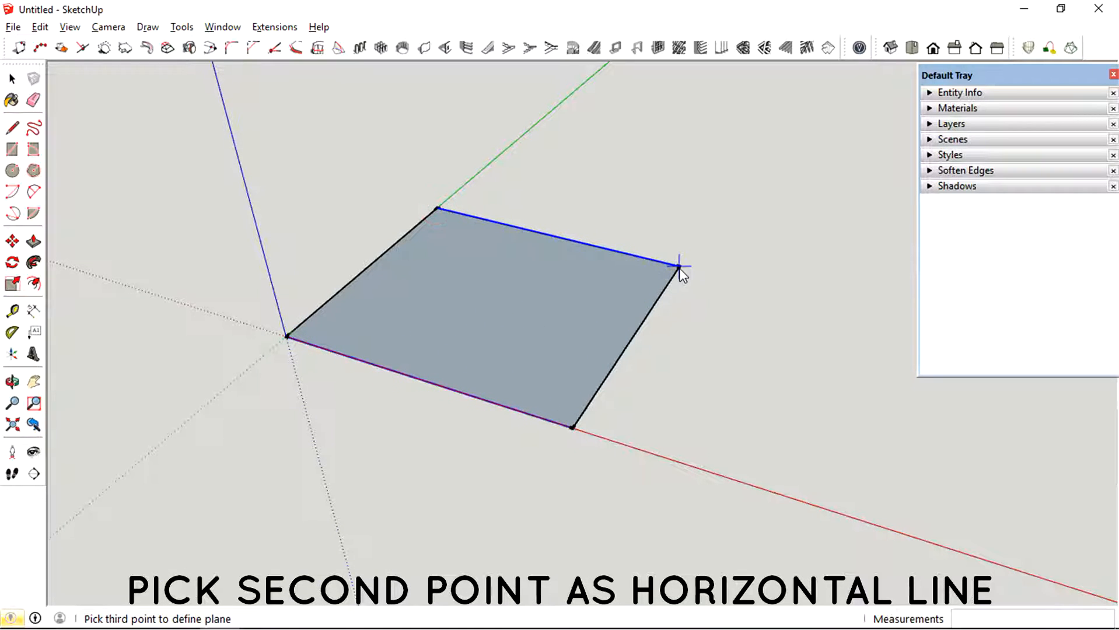
pyautogui.click(678, 268)
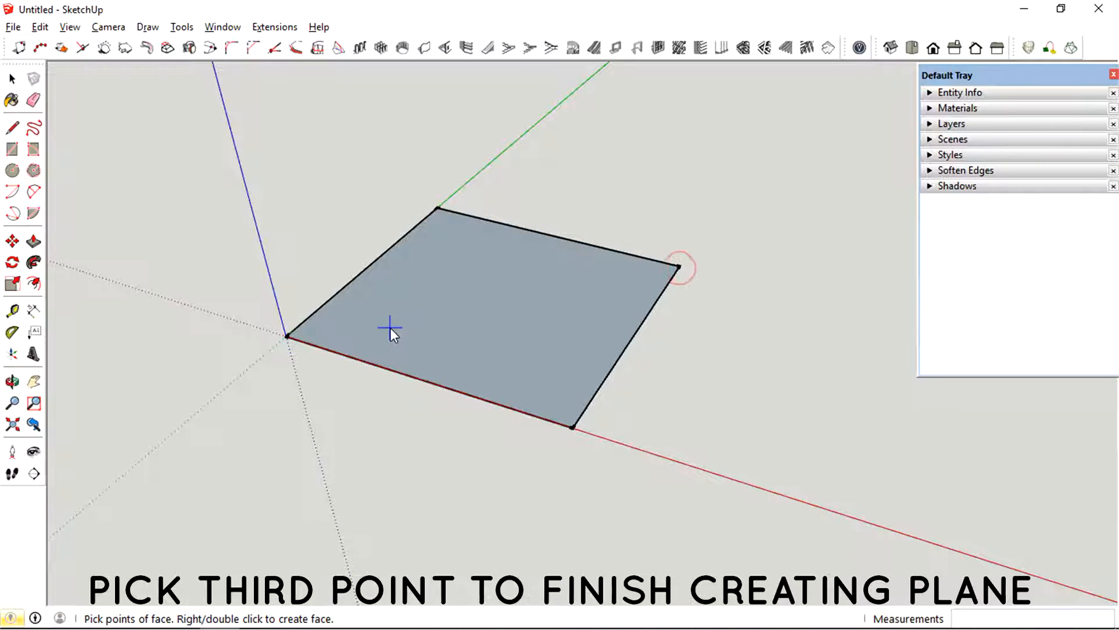
pyautogui.moveTo(435, 297)
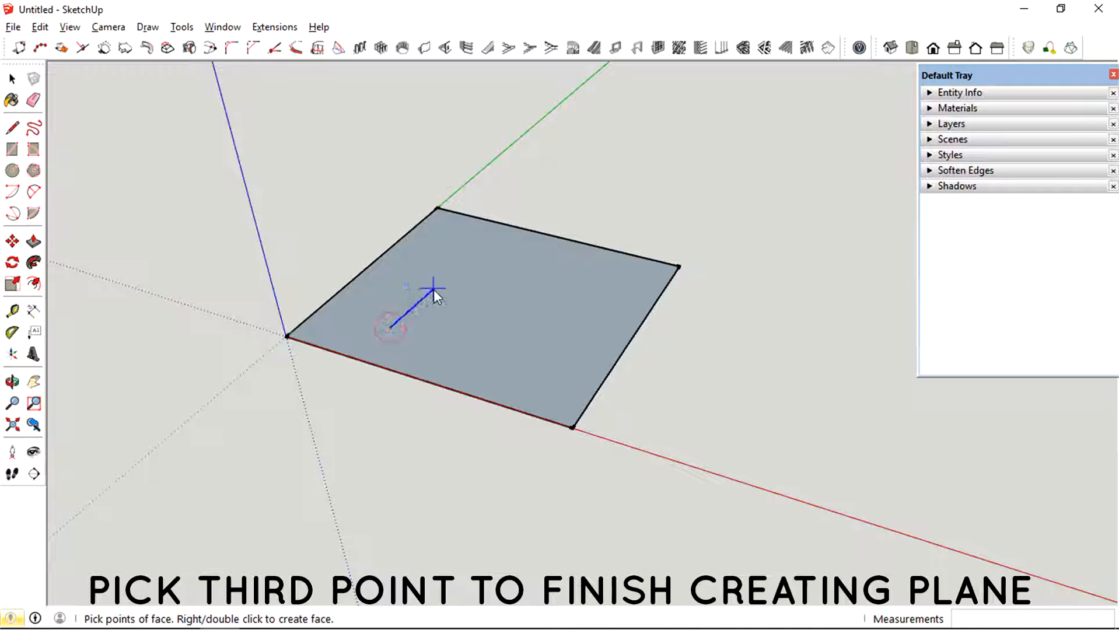
pyautogui.click(12, 79)
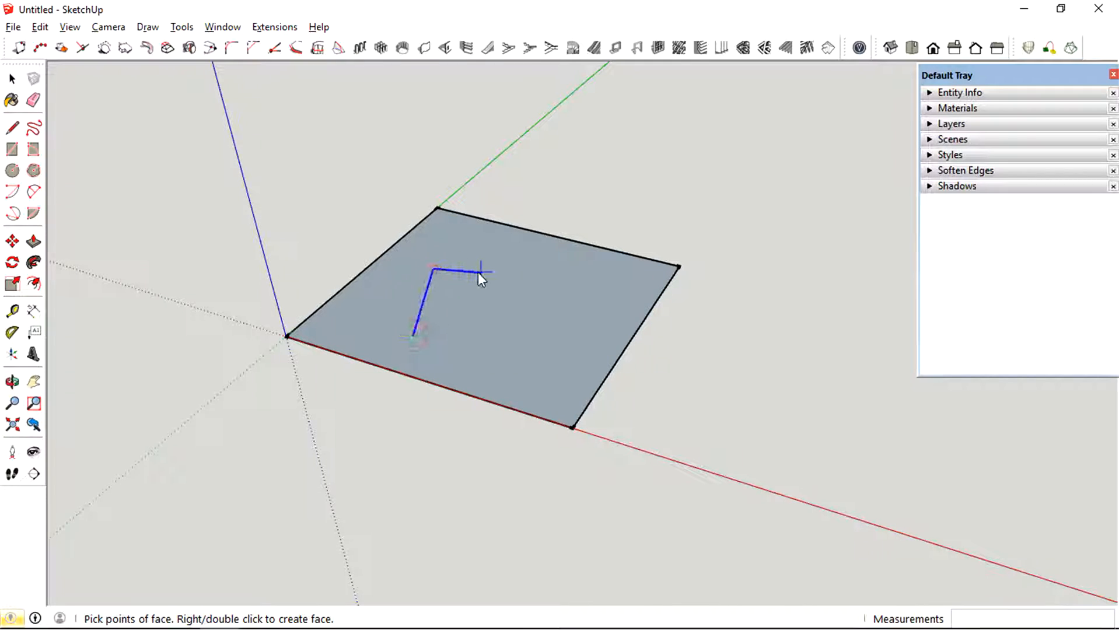
# Add the remaining corners to close the pentagon face on the first square.
pyautogui.click(560, 297)
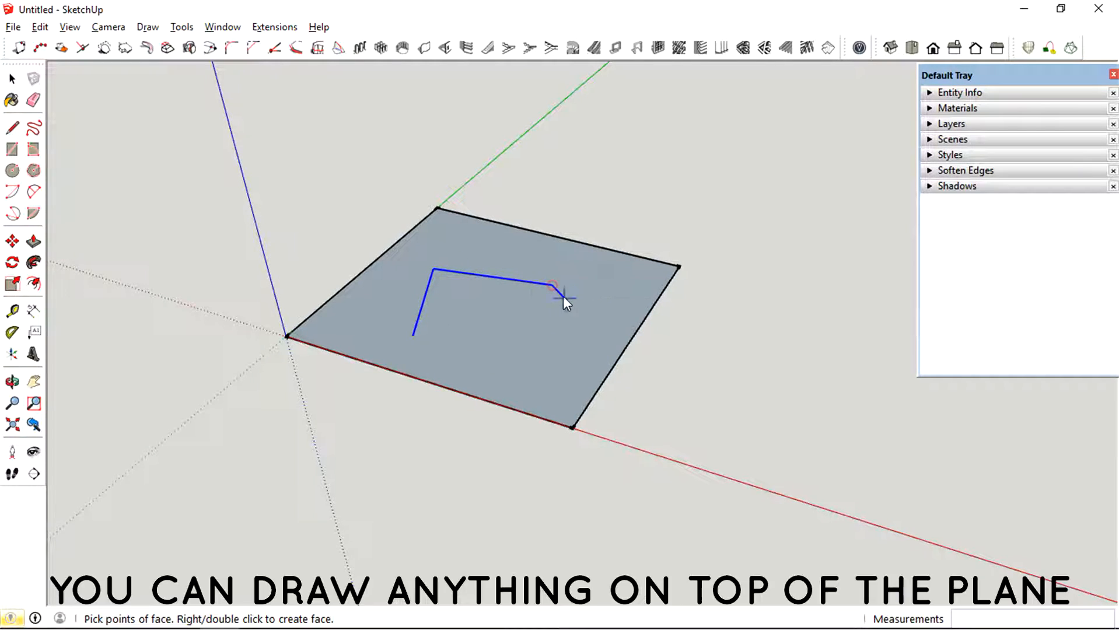
pyautogui.click(414, 335)
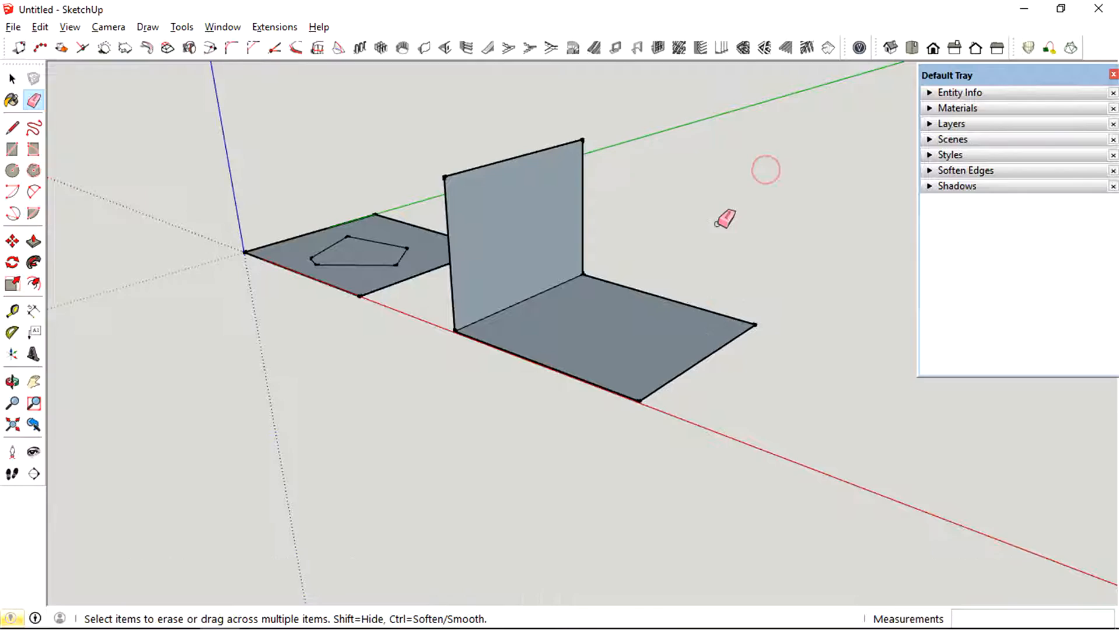
# Define the slanted tracing plane from the vertical face and place the polygon's first corner.
pyautogui.click(11, 79)
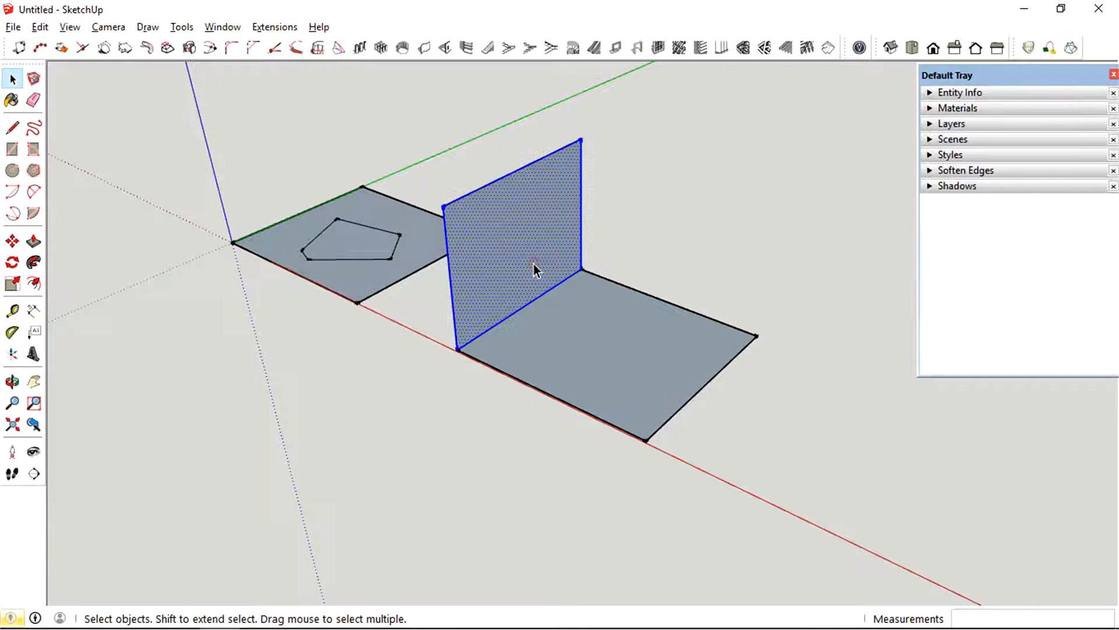
pyautogui.click(677, 209)
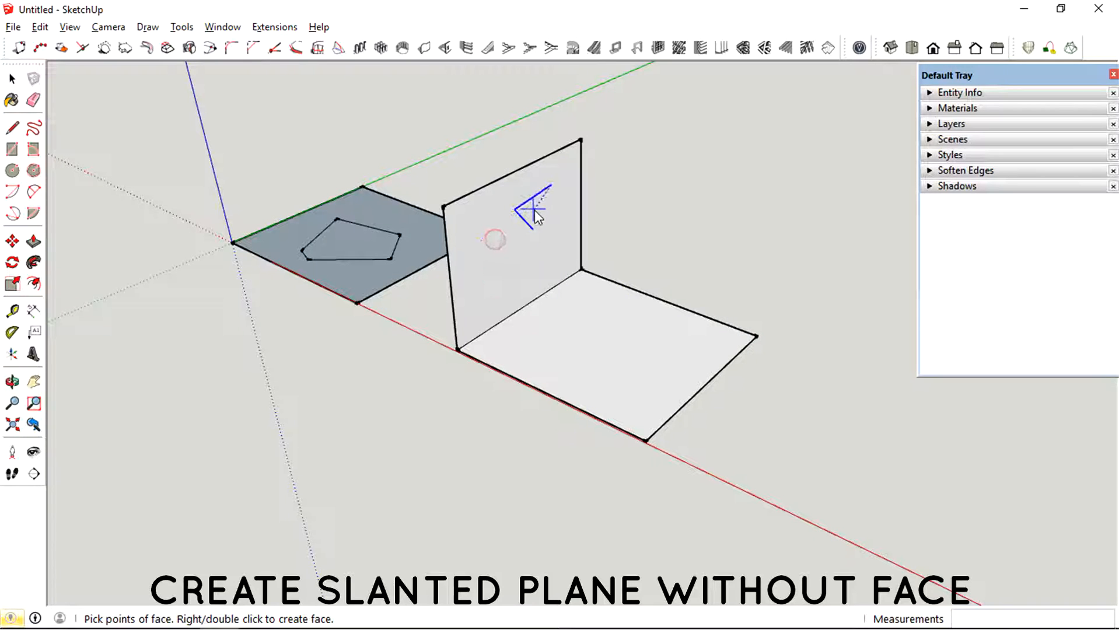
pyautogui.click(567, 275)
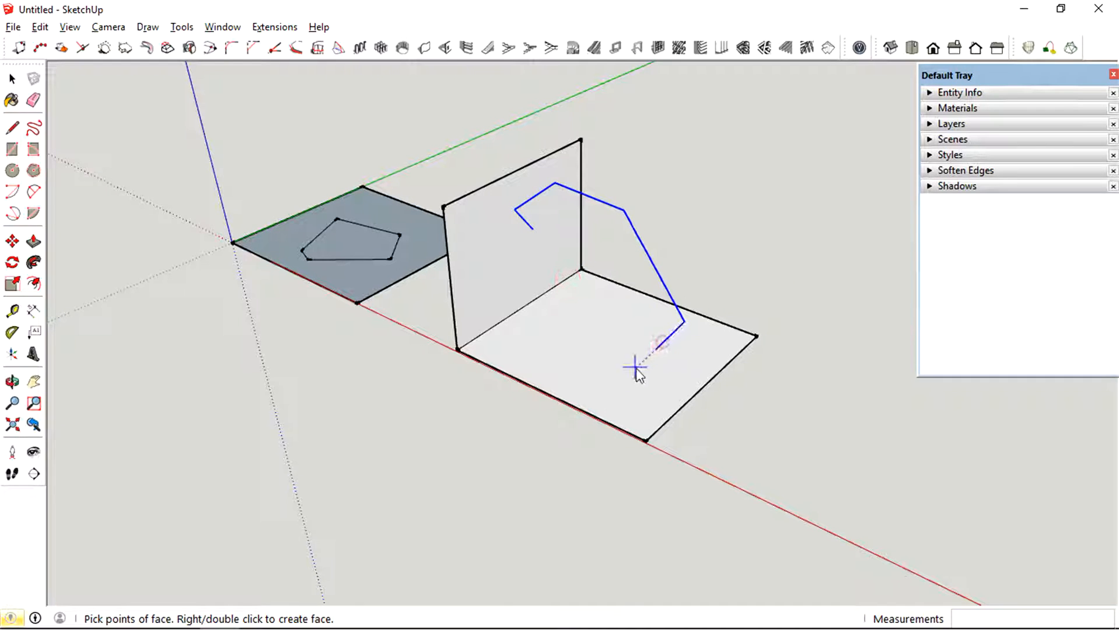
# Add the remaining corners and close the irregular polygon face on the slanted plane.
pyautogui.click(634, 365)
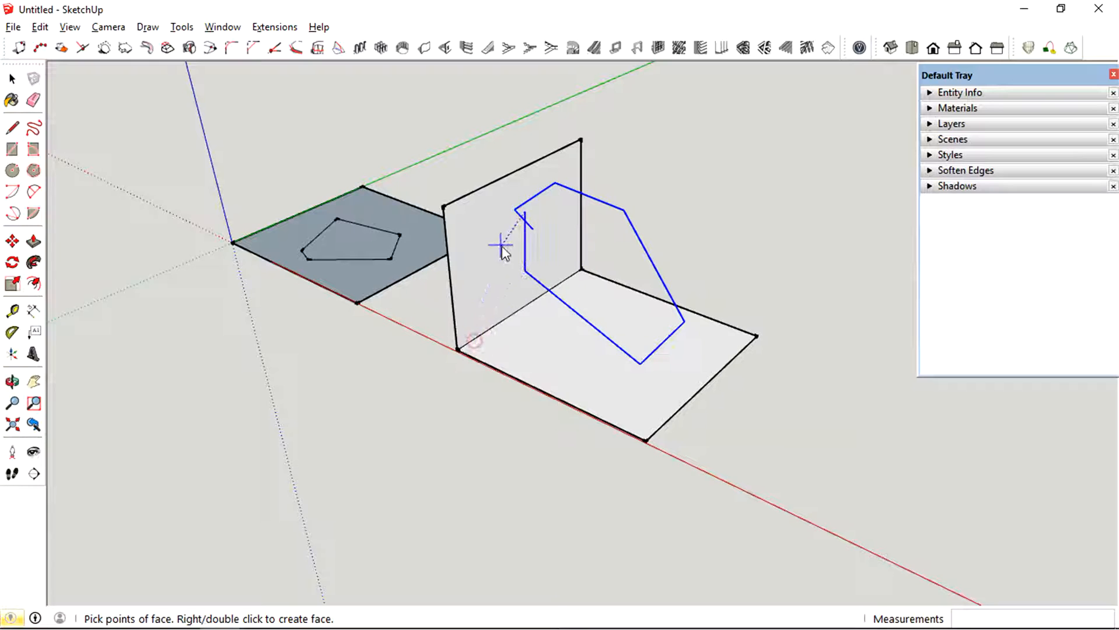
pyautogui.click(505, 316)
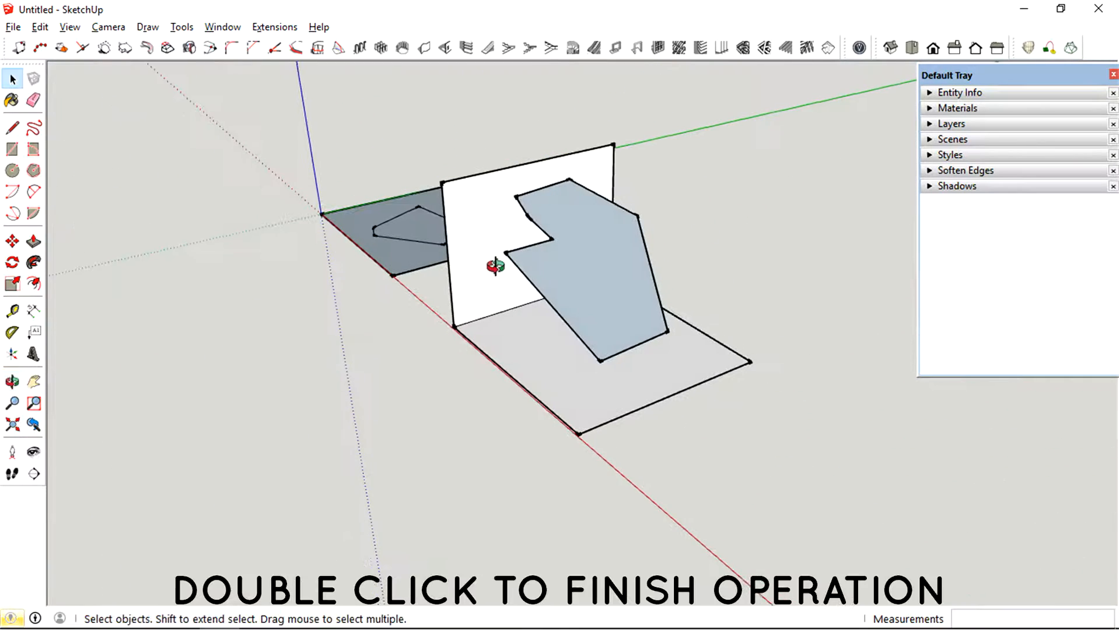
pyautogui.click(12, 127)
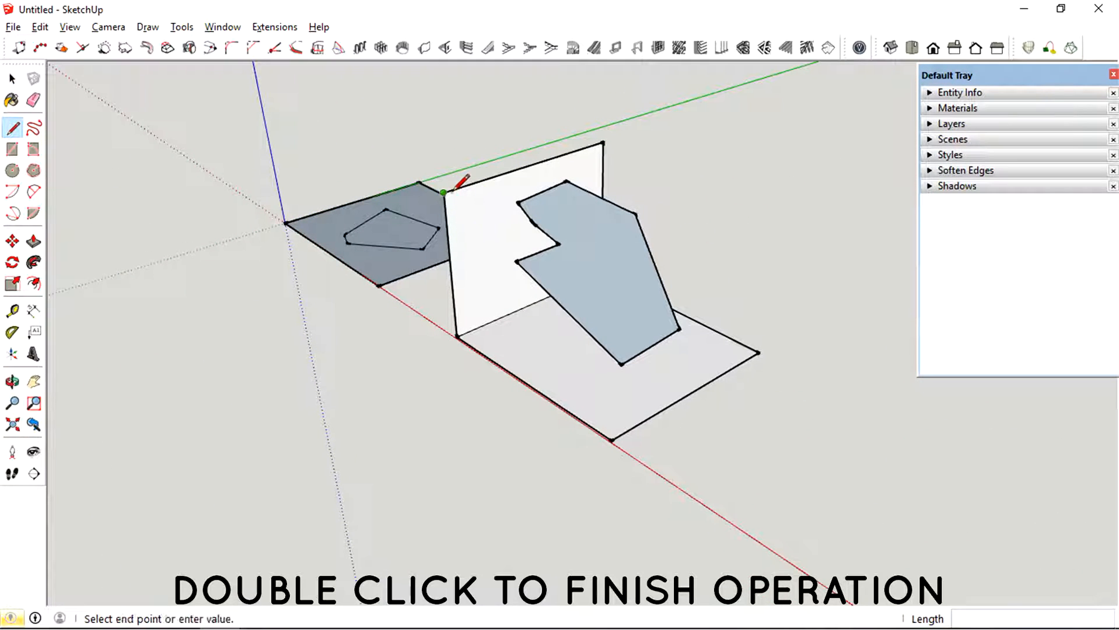
pyautogui.click(615, 437)
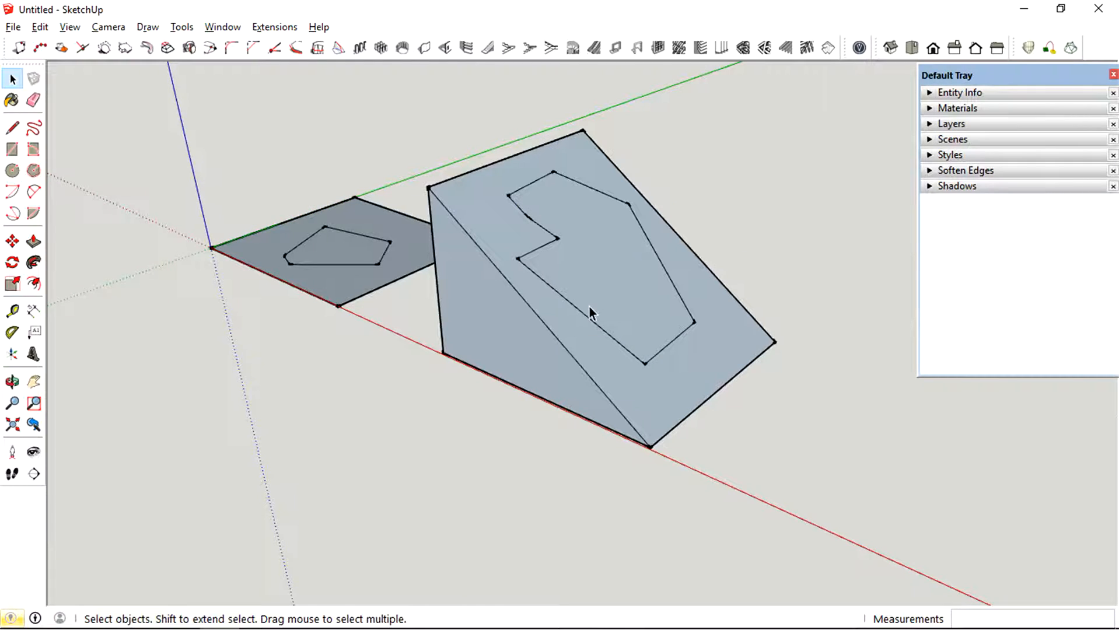
# Orbit the view around the model to see the area beyond the slanted block.
pyautogui.click(13, 381)
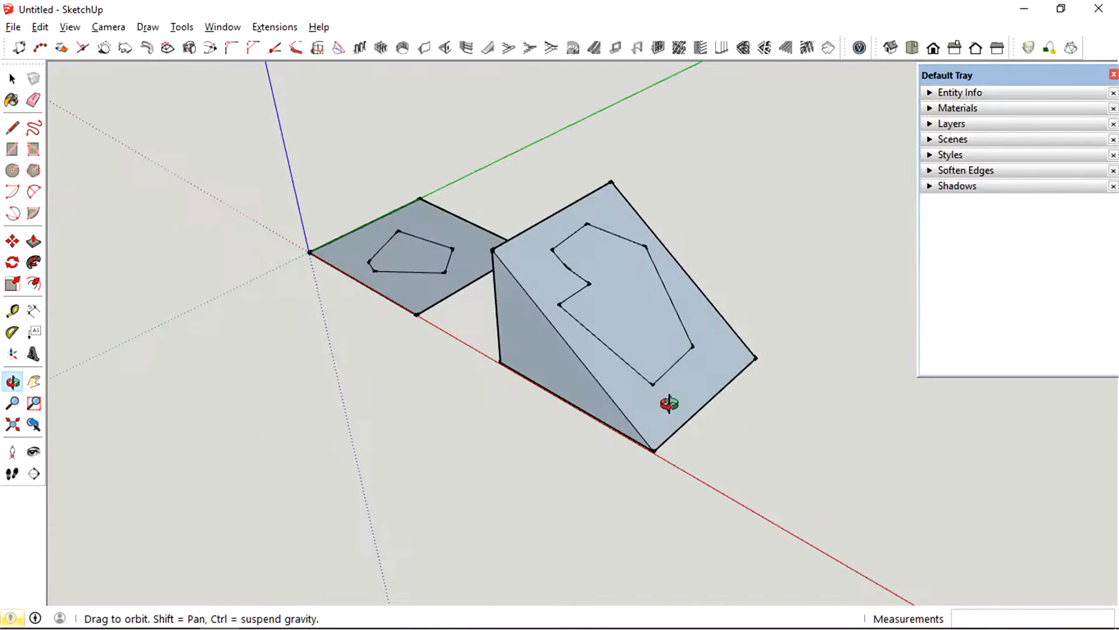
pyautogui.moveTo(667, 403); pyautogui.dragTo(813, 521)
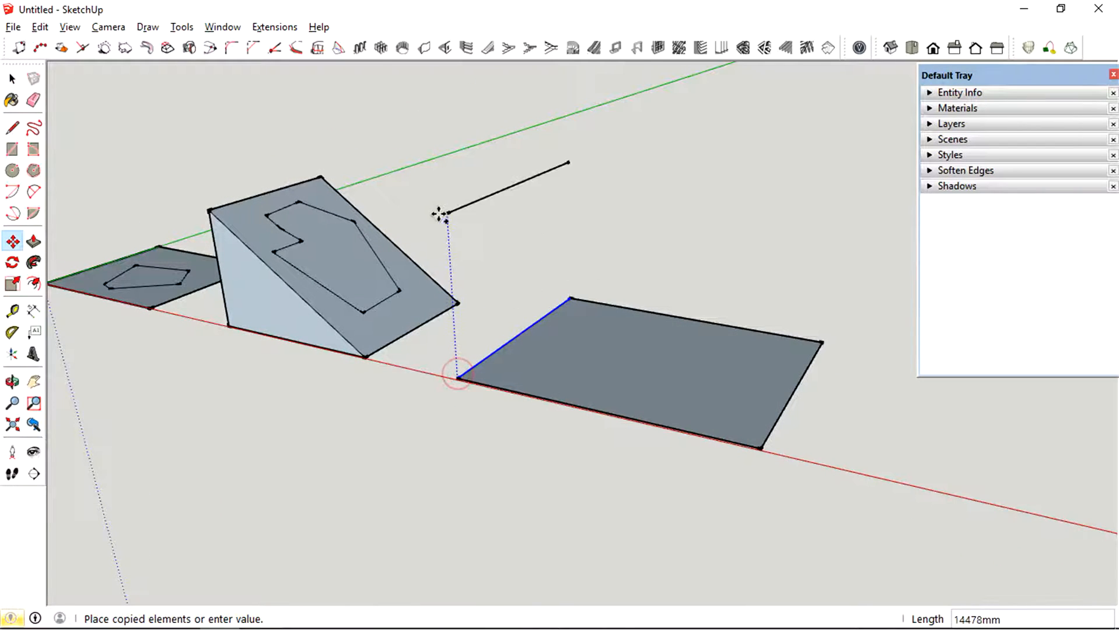
# Stand a vertical face on the new rectangle's back edge.
pyautogui.click(12, 79)
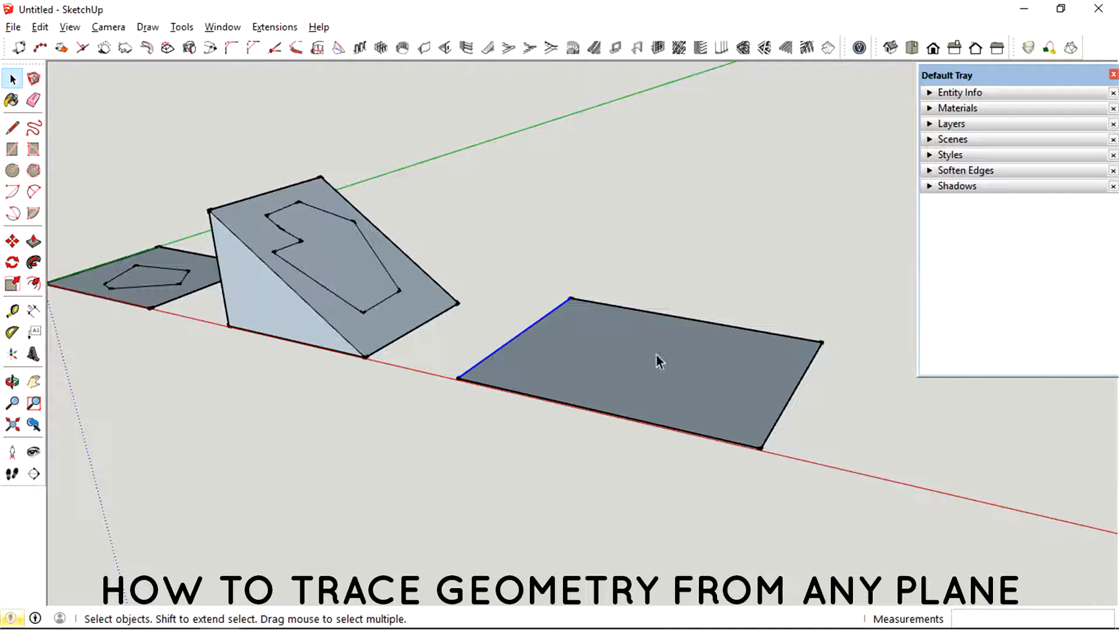
pyautogui.click(12, 128)
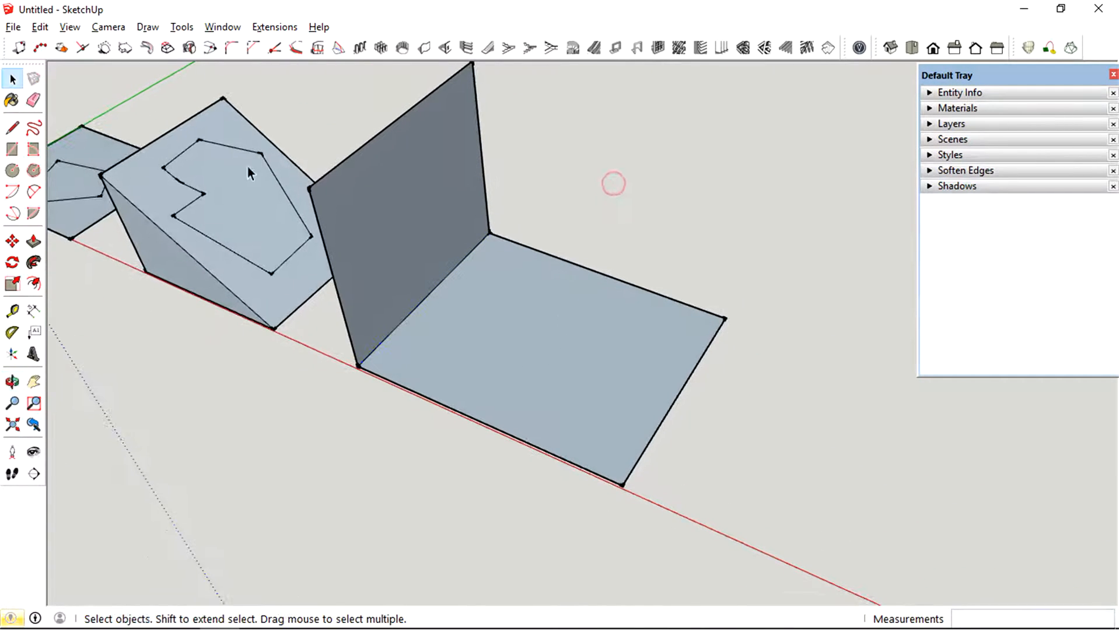
# Draw a hexagon outline on the horizontal rectangle with the Polygon tool.
pyautogui.click(33, 170)
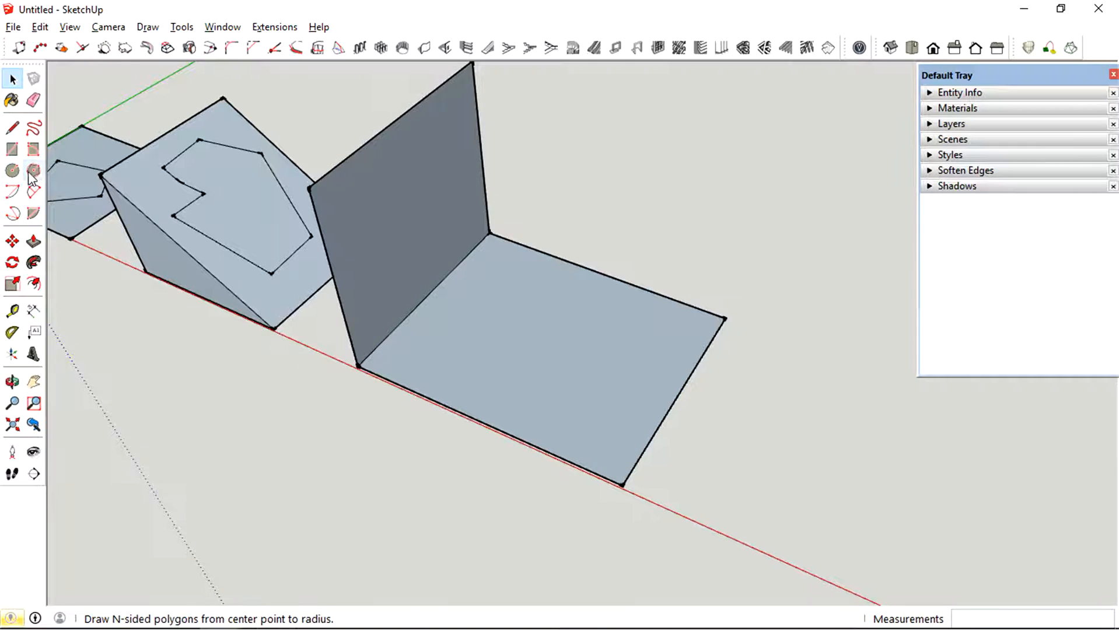
pyautogui.click(32, 172)
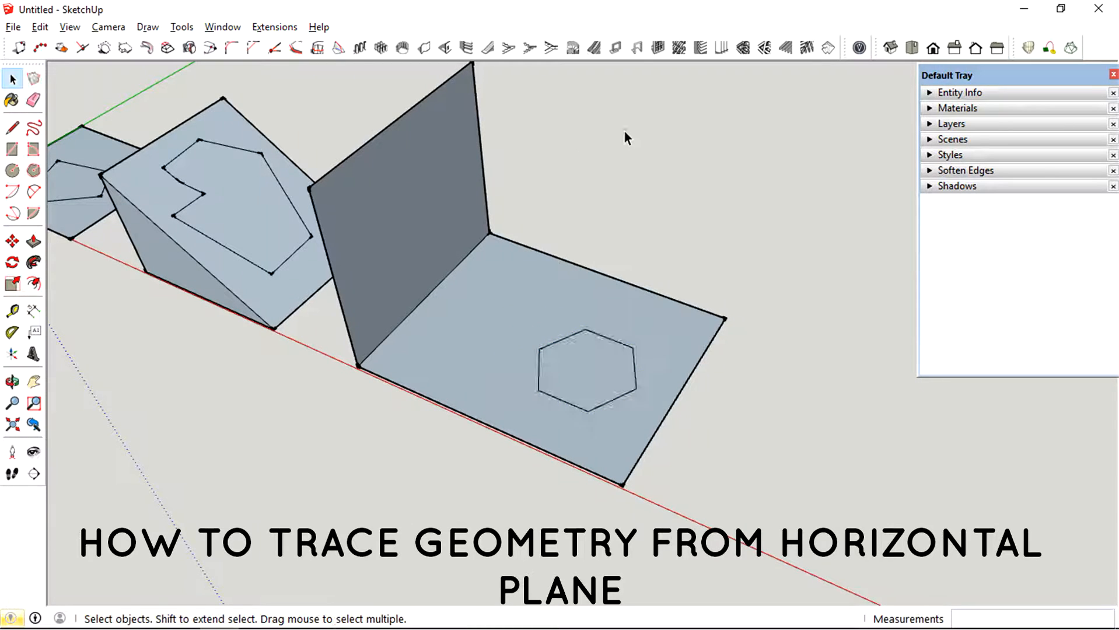
pyautogui.moveTo(33, 172)
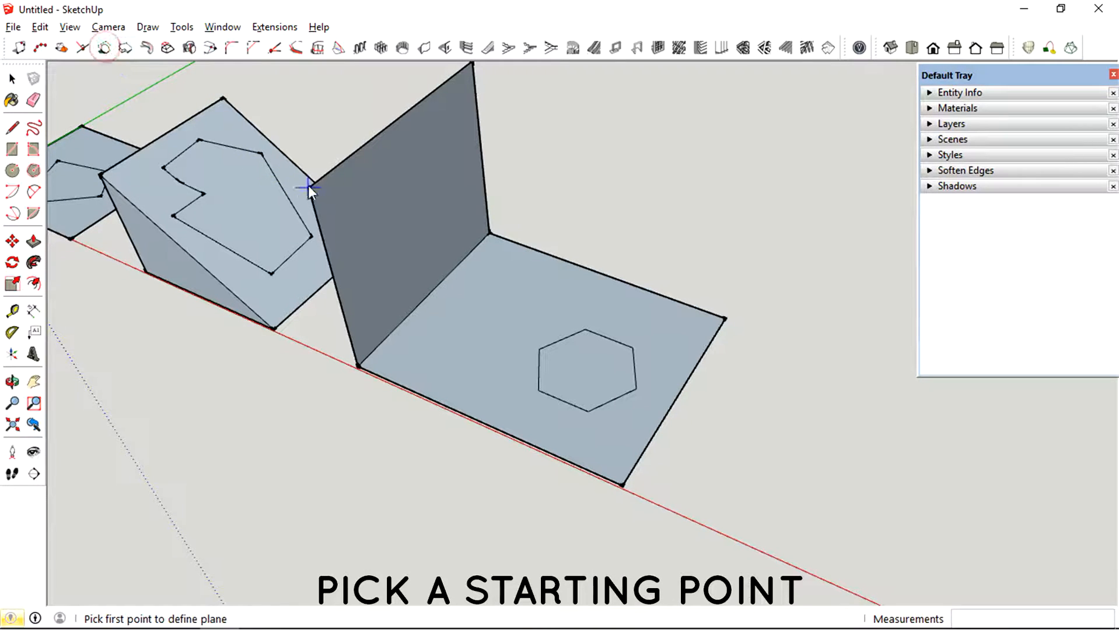
# Pick the tracing plane on the third rectangle and trace the hexagon face over the outline.
pyautogui.click(308, 189)
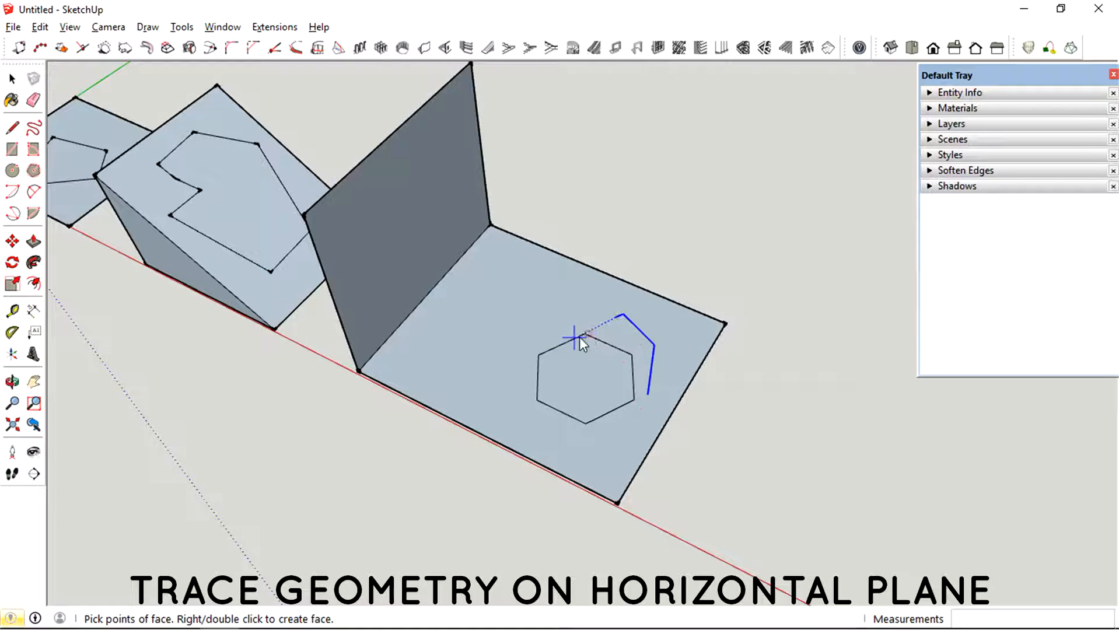
pyautogui.click(585, 421)
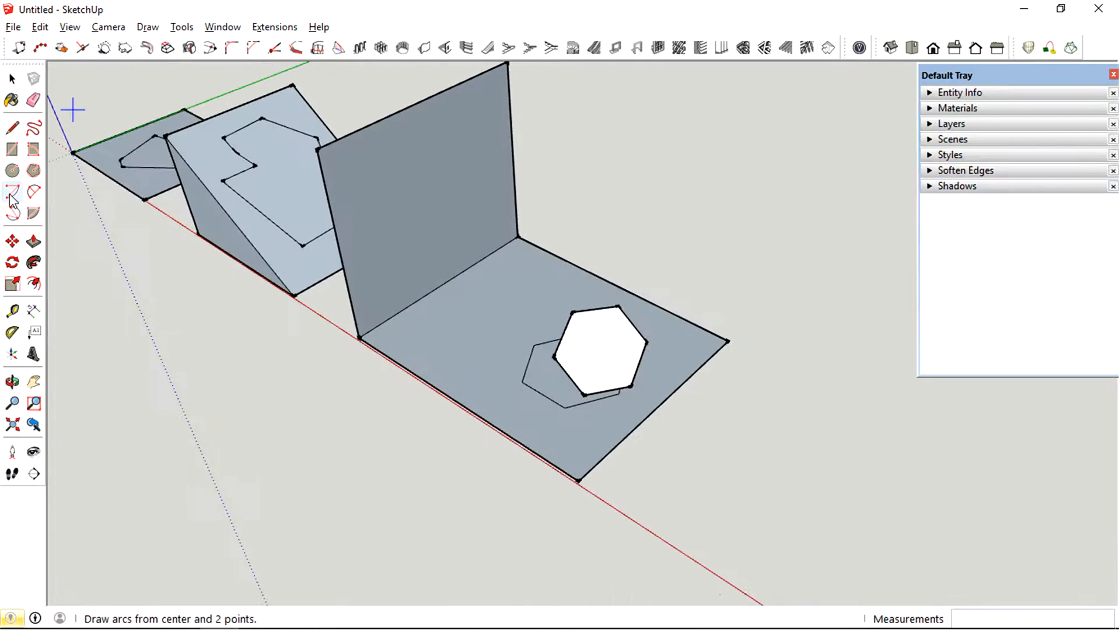
pyautogui.click(11, 170)
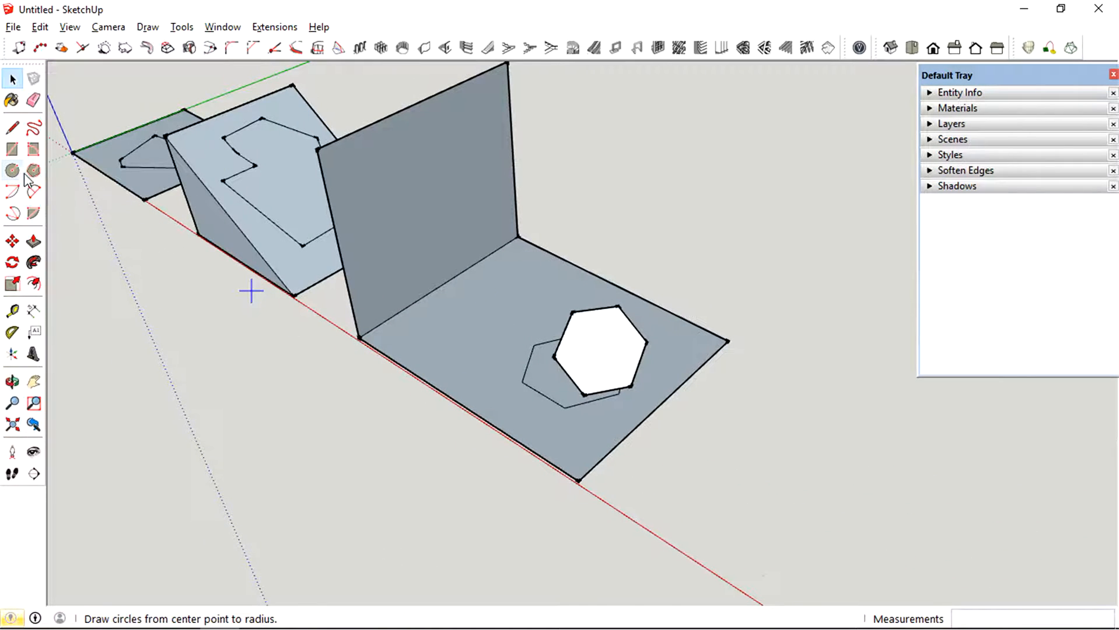
# Draw a six-sided polygon on the vertical wall by setting its centre and size.
pyautogui.click(33, 170)
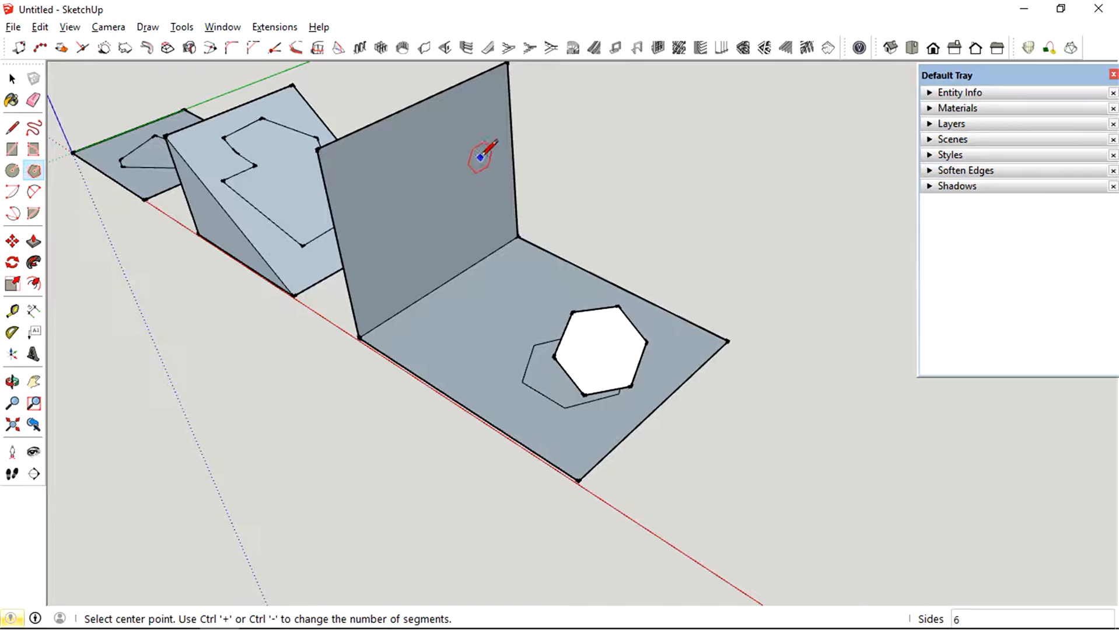
pyautogui.click(470, 212)
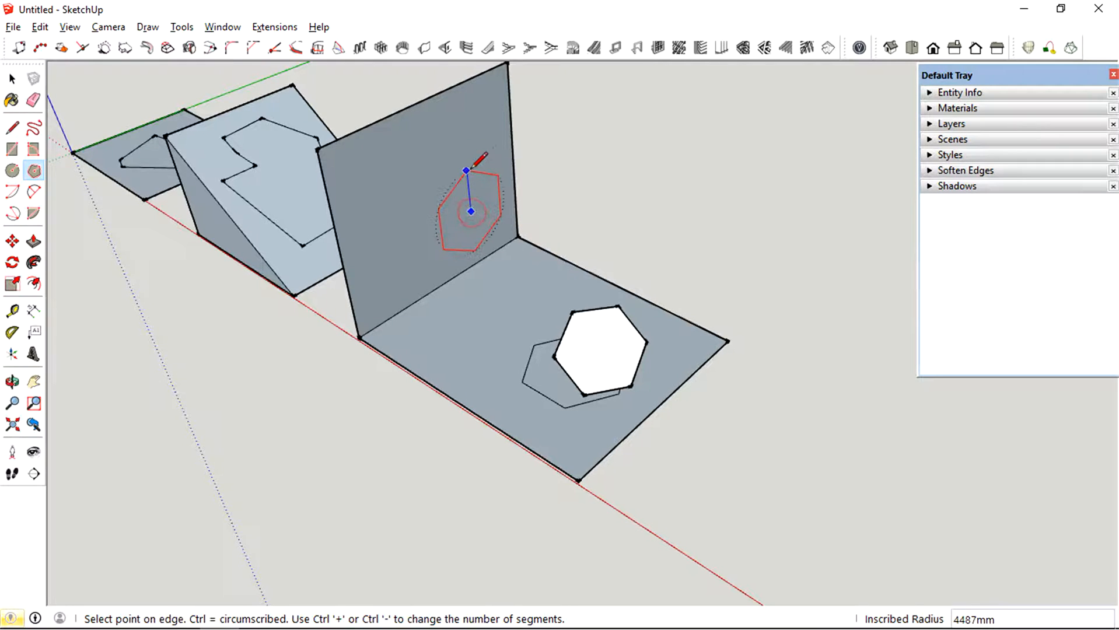
pyautogui.click(12, 79)
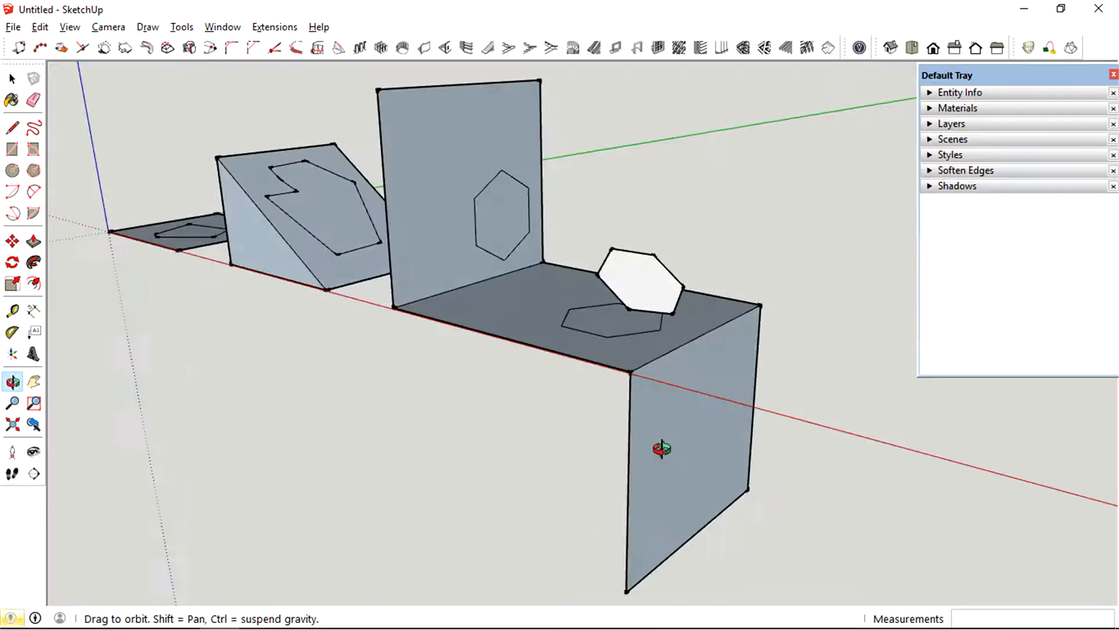
pyautogui.moveTo(659, 450); pyautogui.dragTo(713, 404)
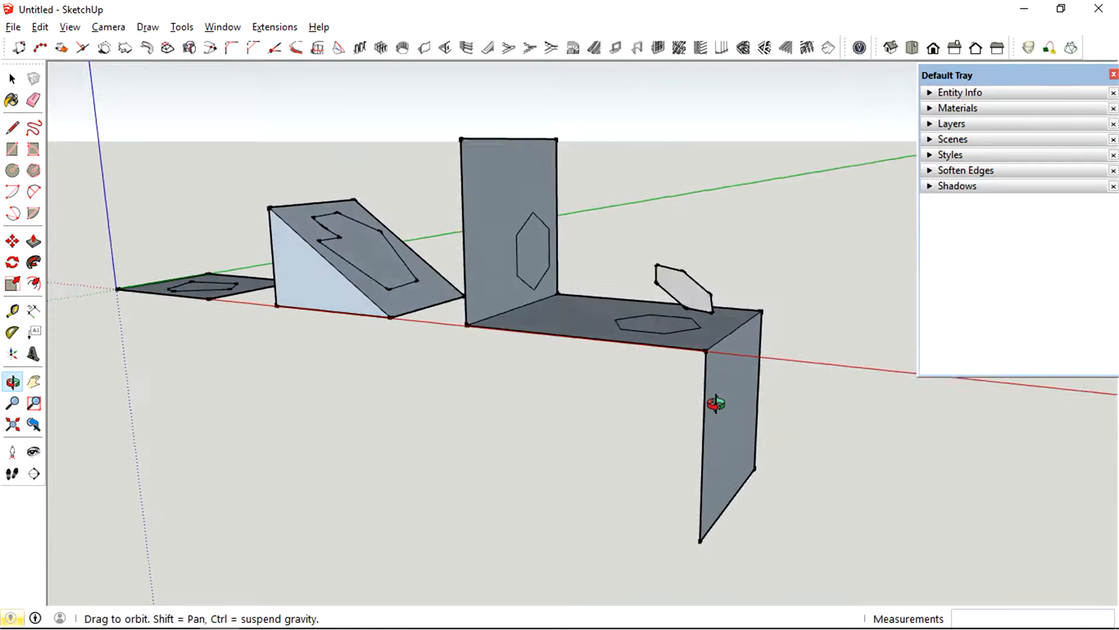
pyautogui.click(12, 79)
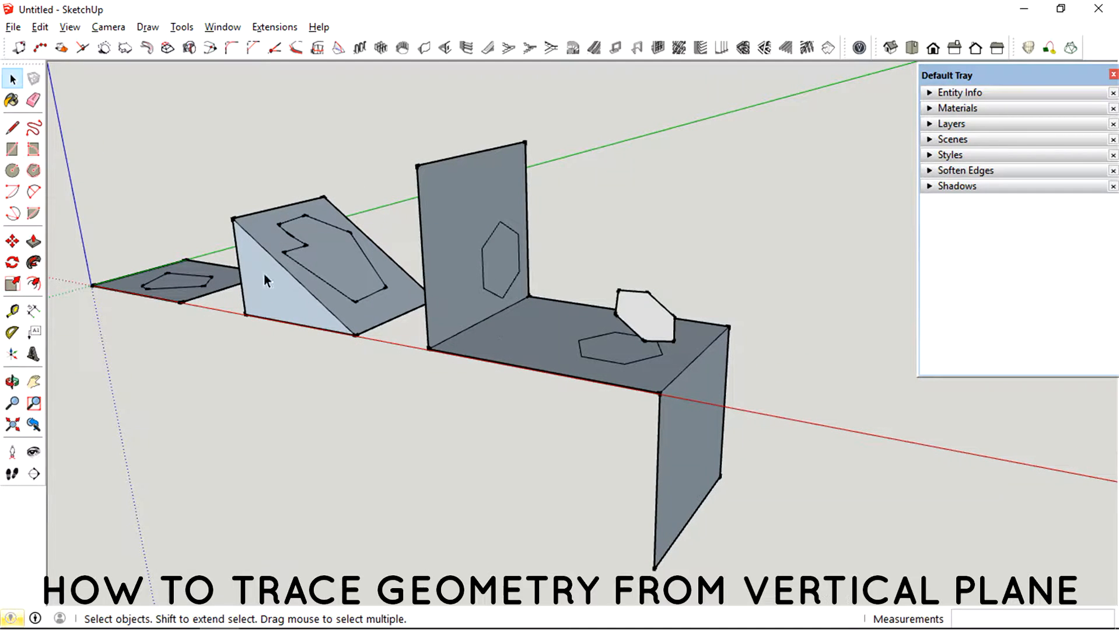
pyautogui.moveTo(546, 343)
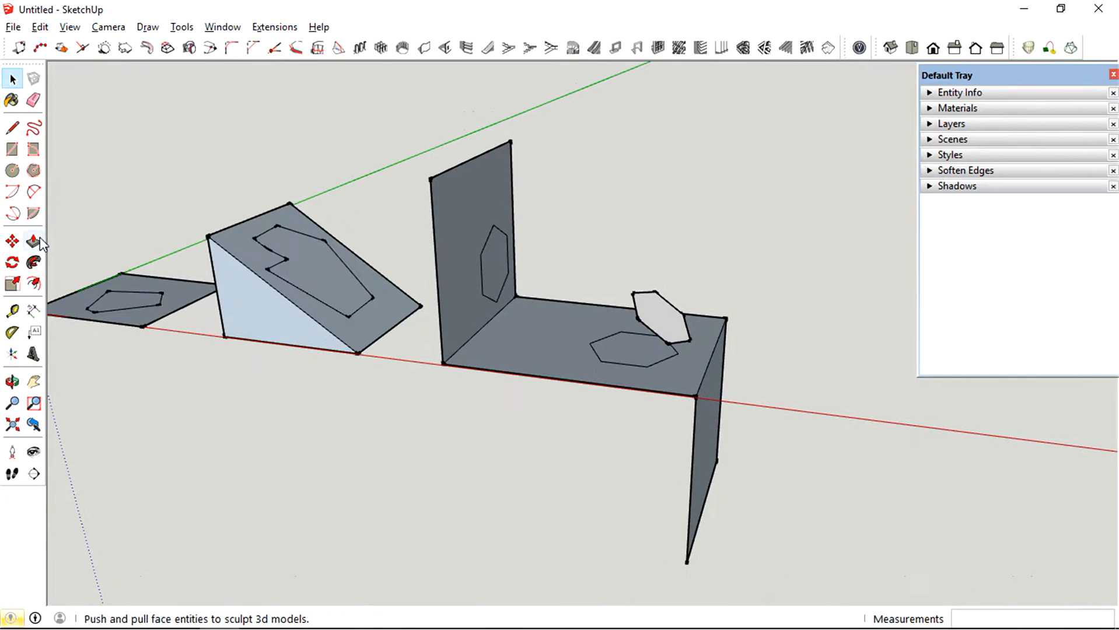
pyautogui.moveTo(103, 48)
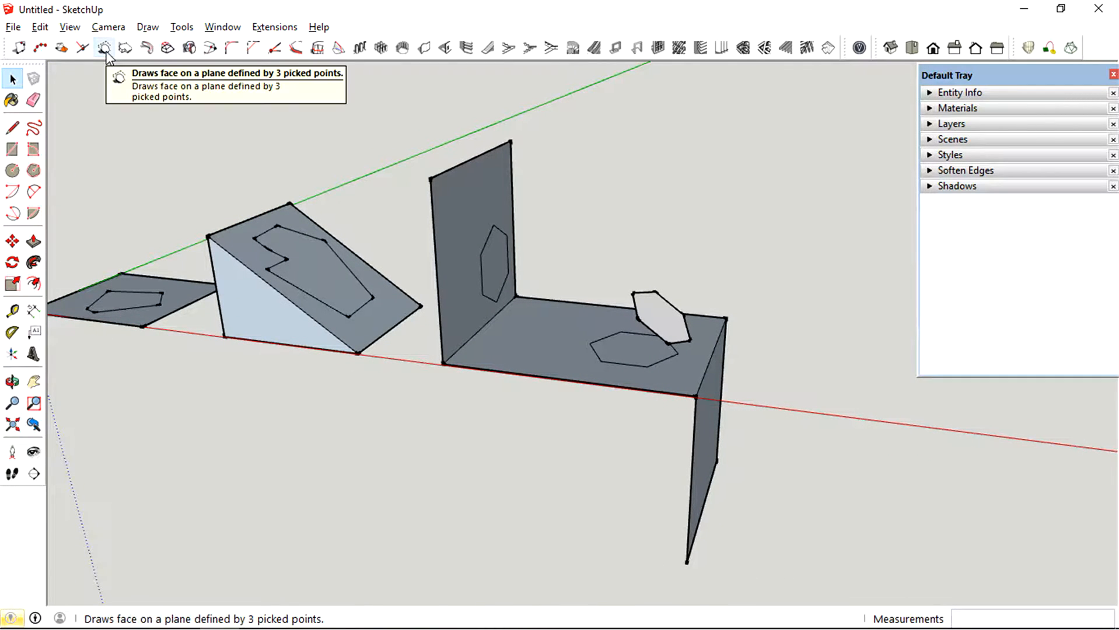
# Start a 3-point tracing plane from the tall vertical plane's top corner.
pyautogui.click(104, 48)
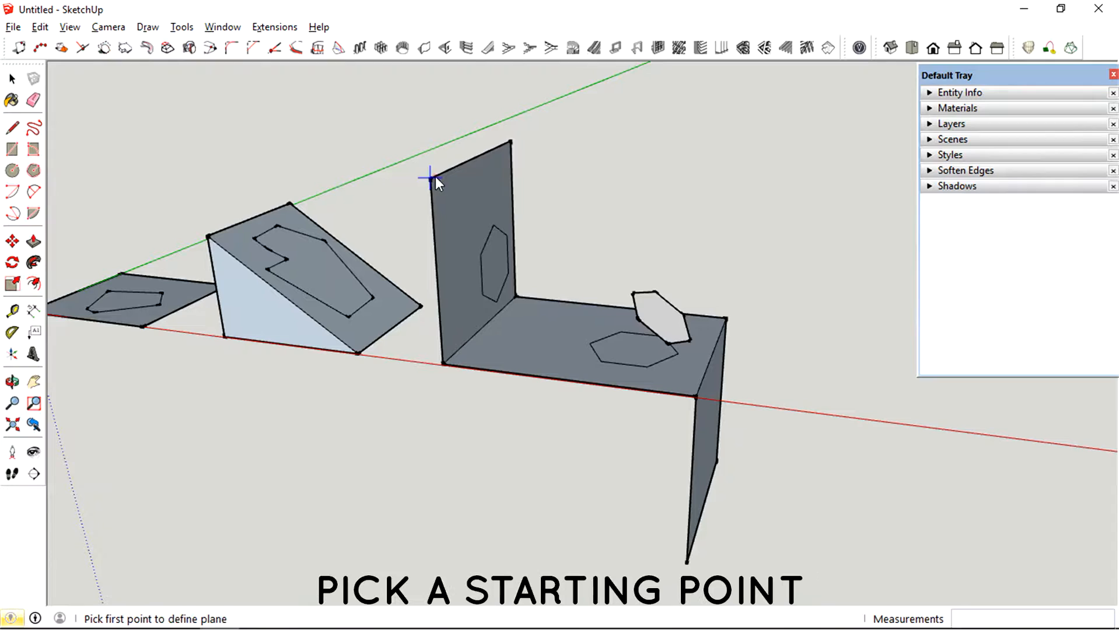
pyautogui.click(428, 177)
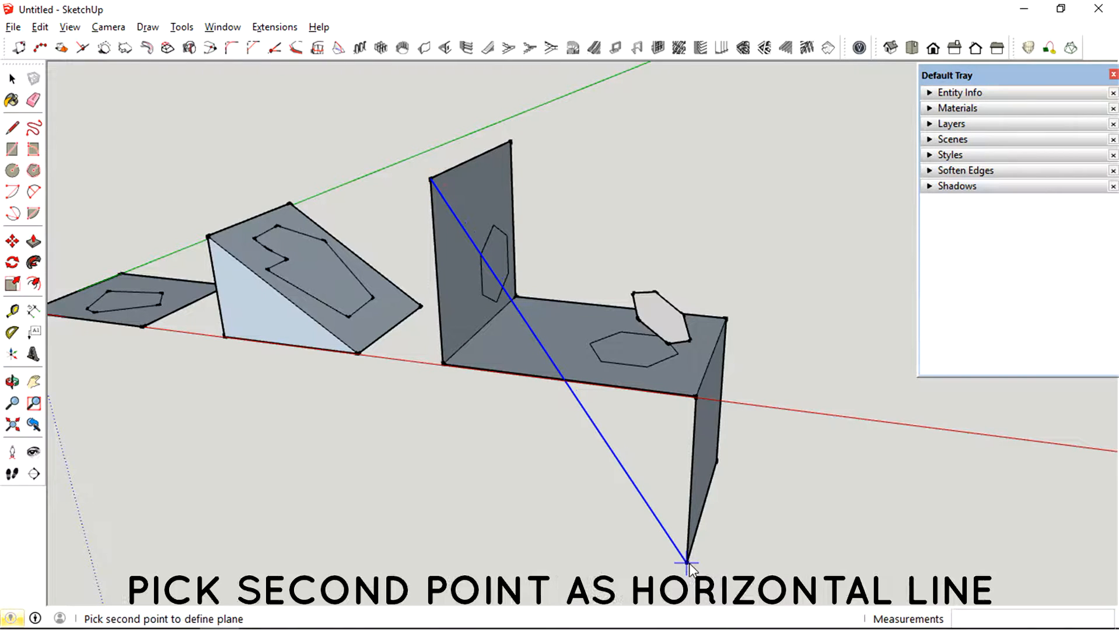